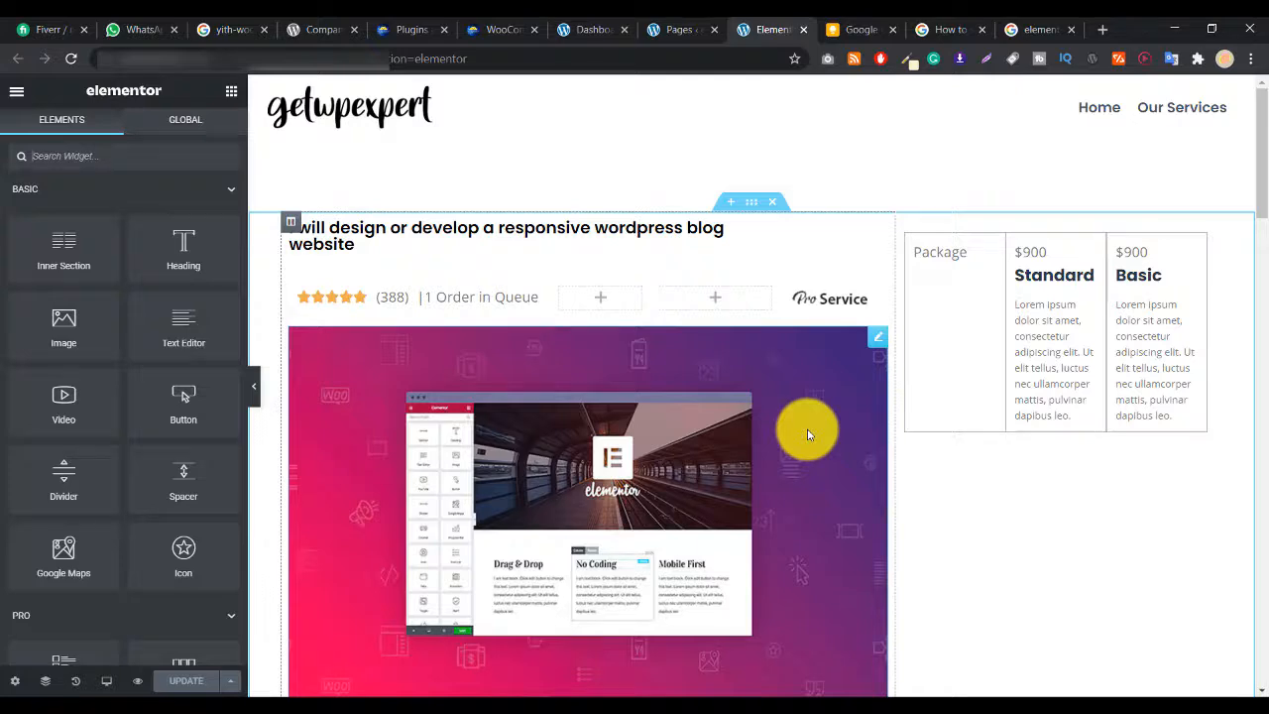
Find the Sidebar widget by searching 'sid' and place it above the pricing table.
scroll(down, 3)
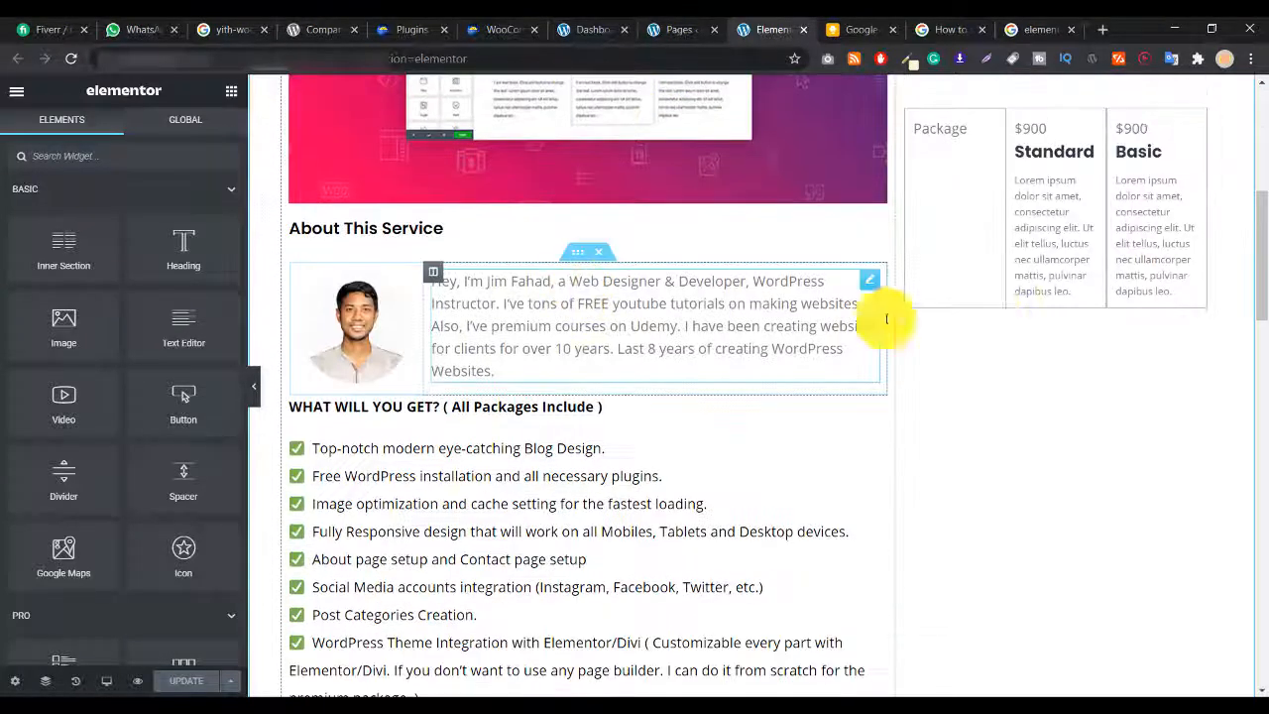
scroll(down, 3)
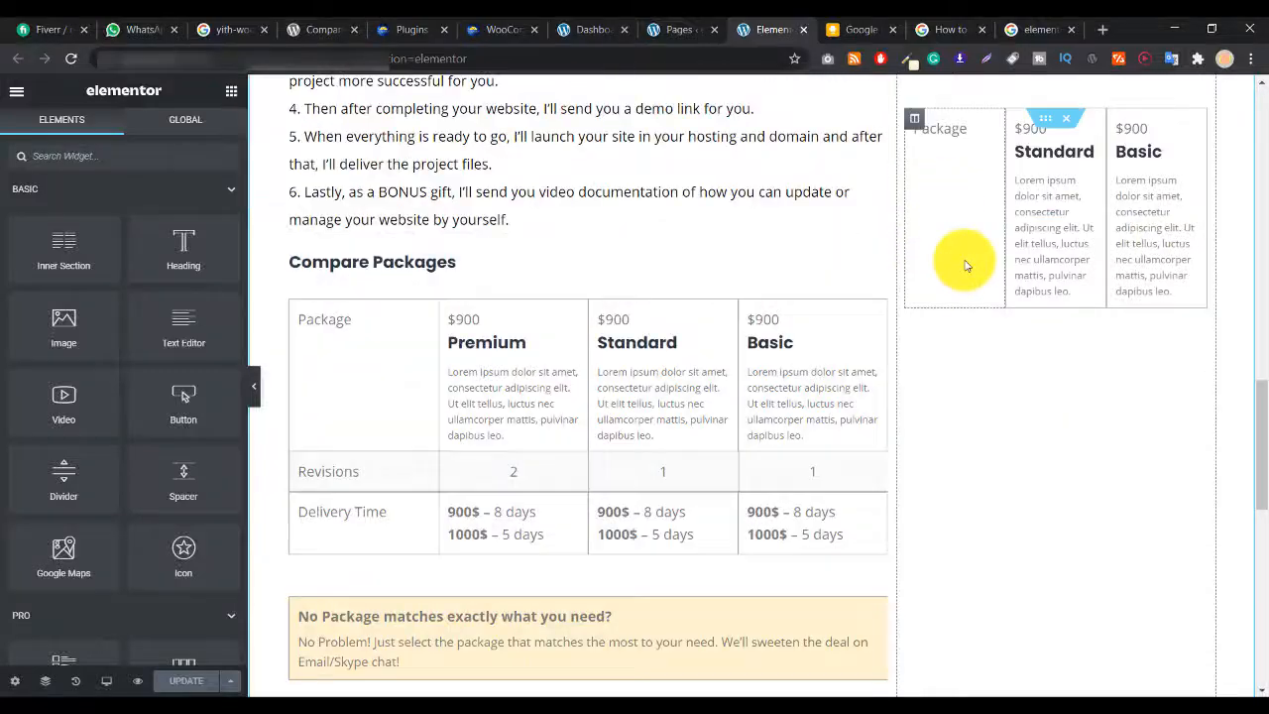
scroll(down, 3)
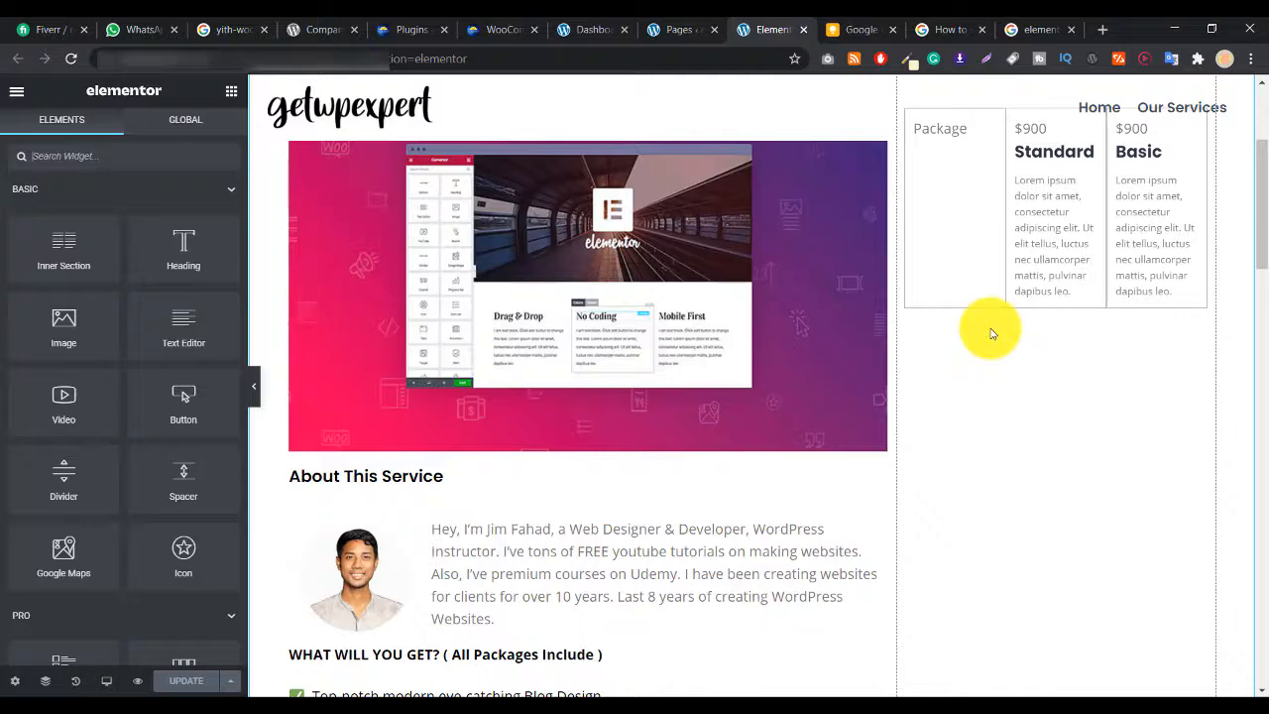
mouse_move(1044, 330)
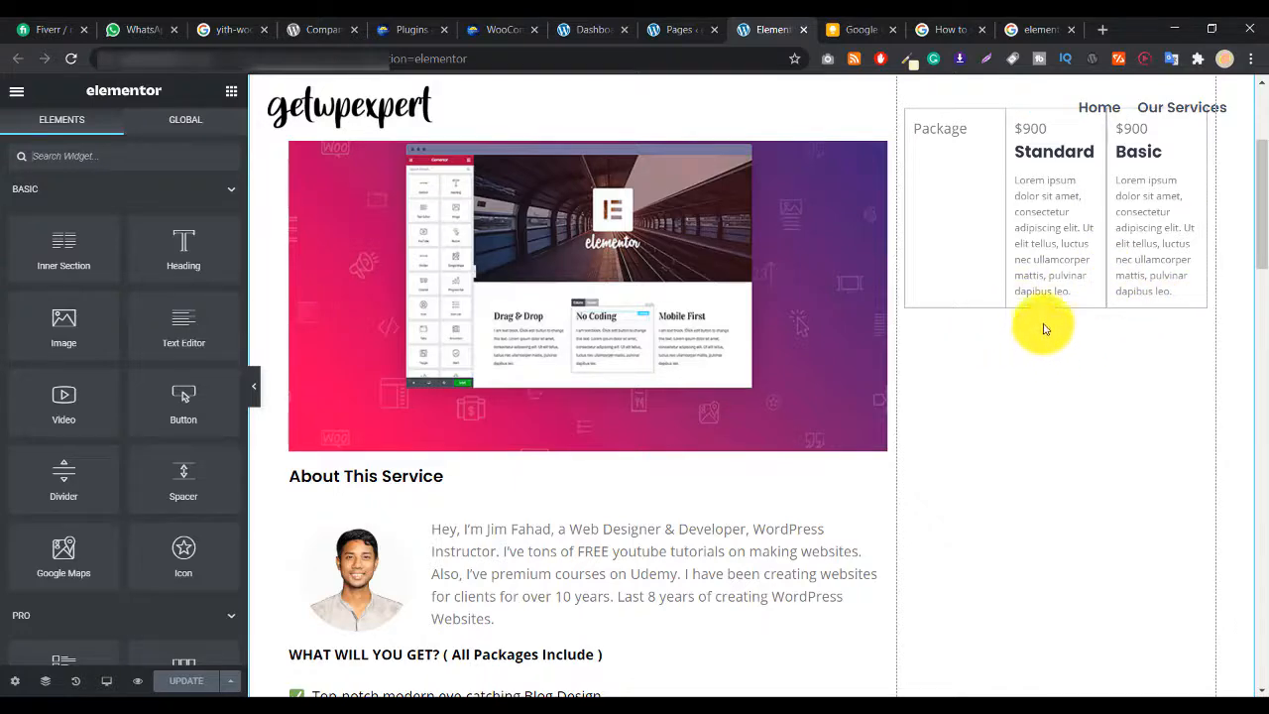
scroll(up, 3)
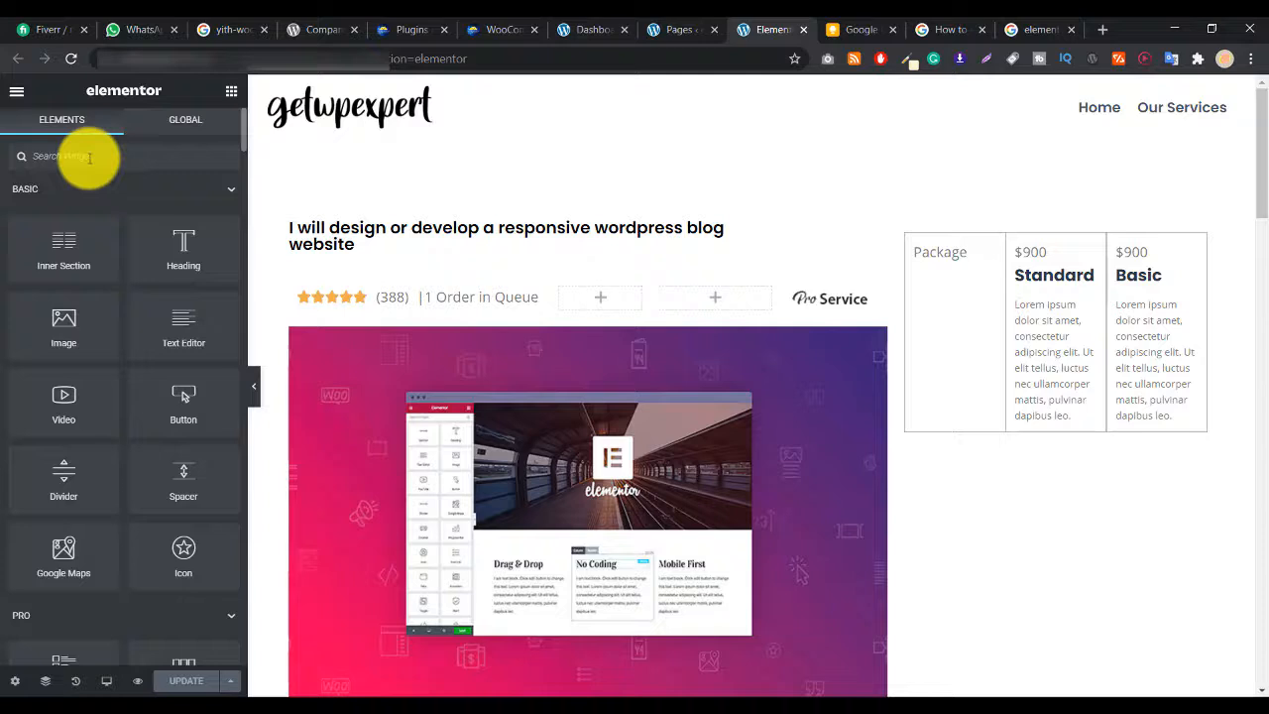
text(sid)
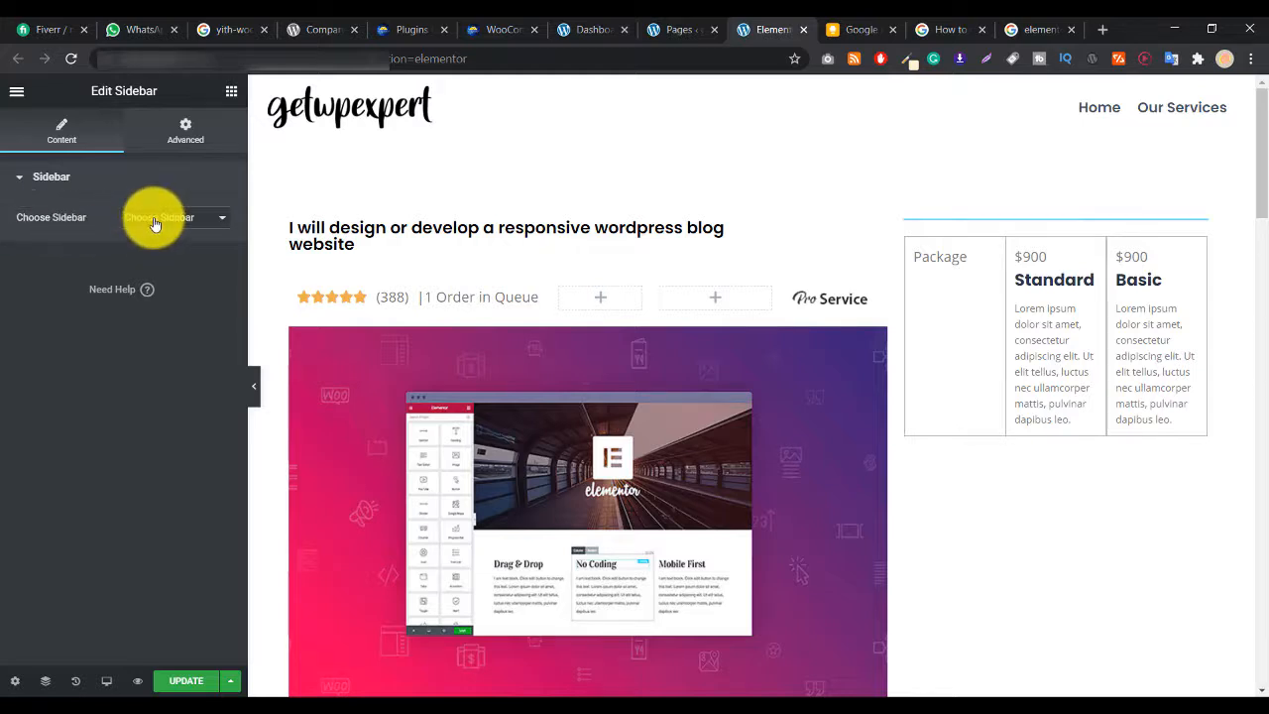
Try Sidebar 2 and then a footer widget area in the Choose Sidebar dropdown.
click(175, 216)
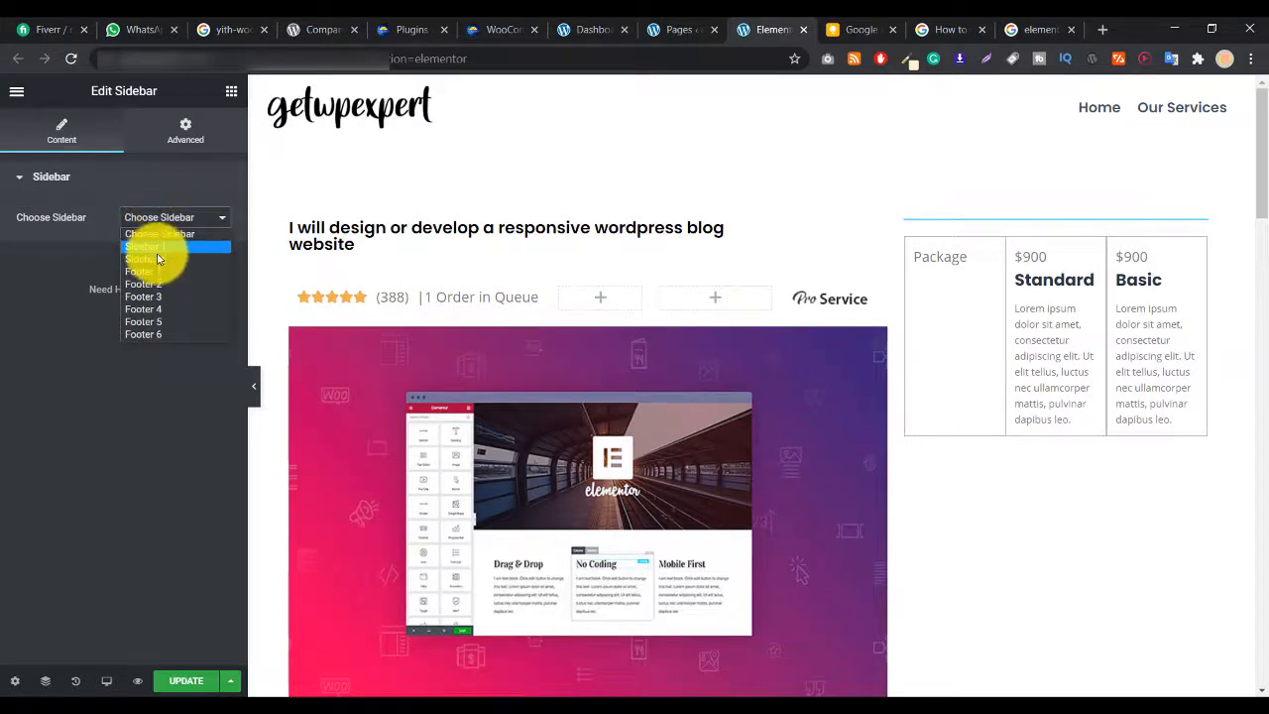
mouse_move(149, 258)
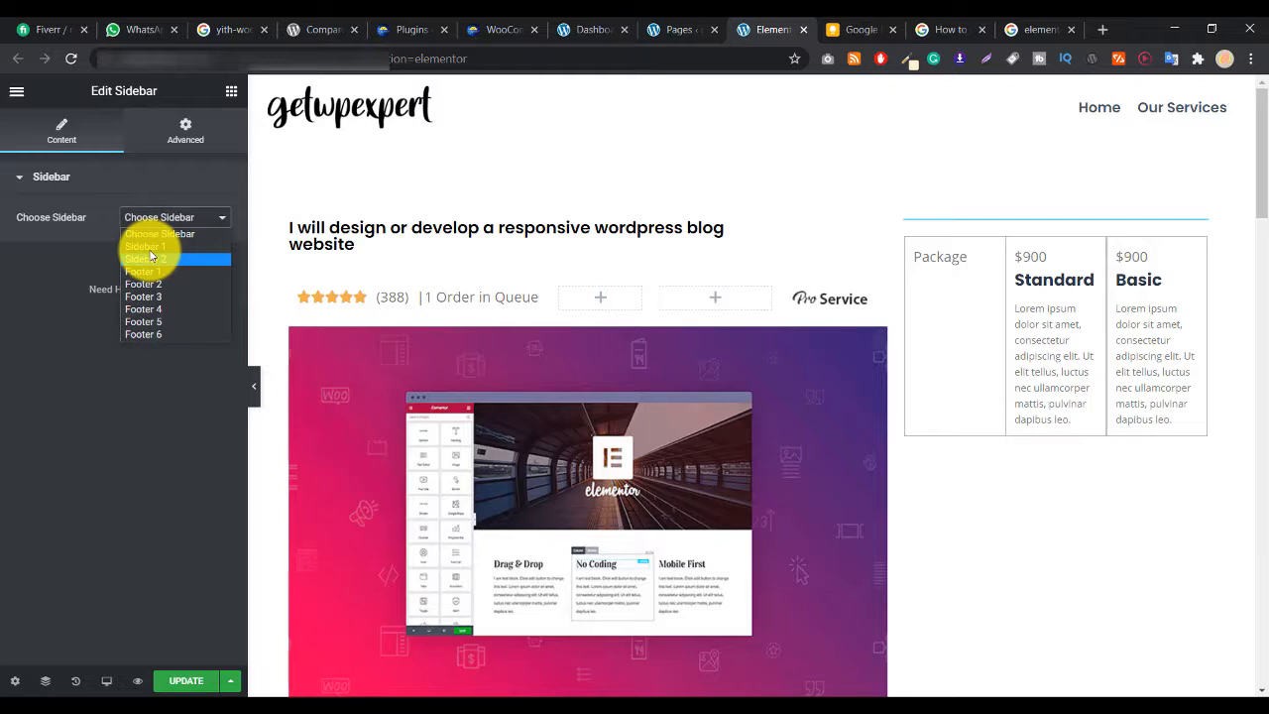
click(146, 246)
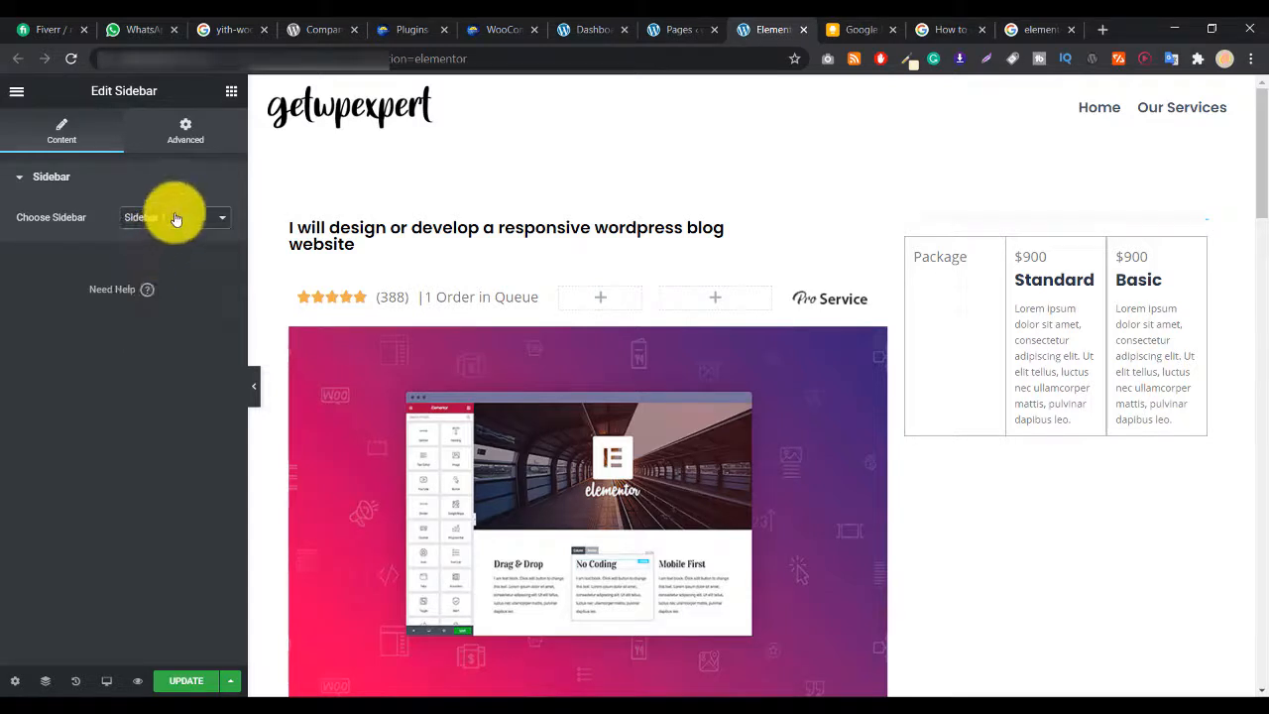
click(175, 216)
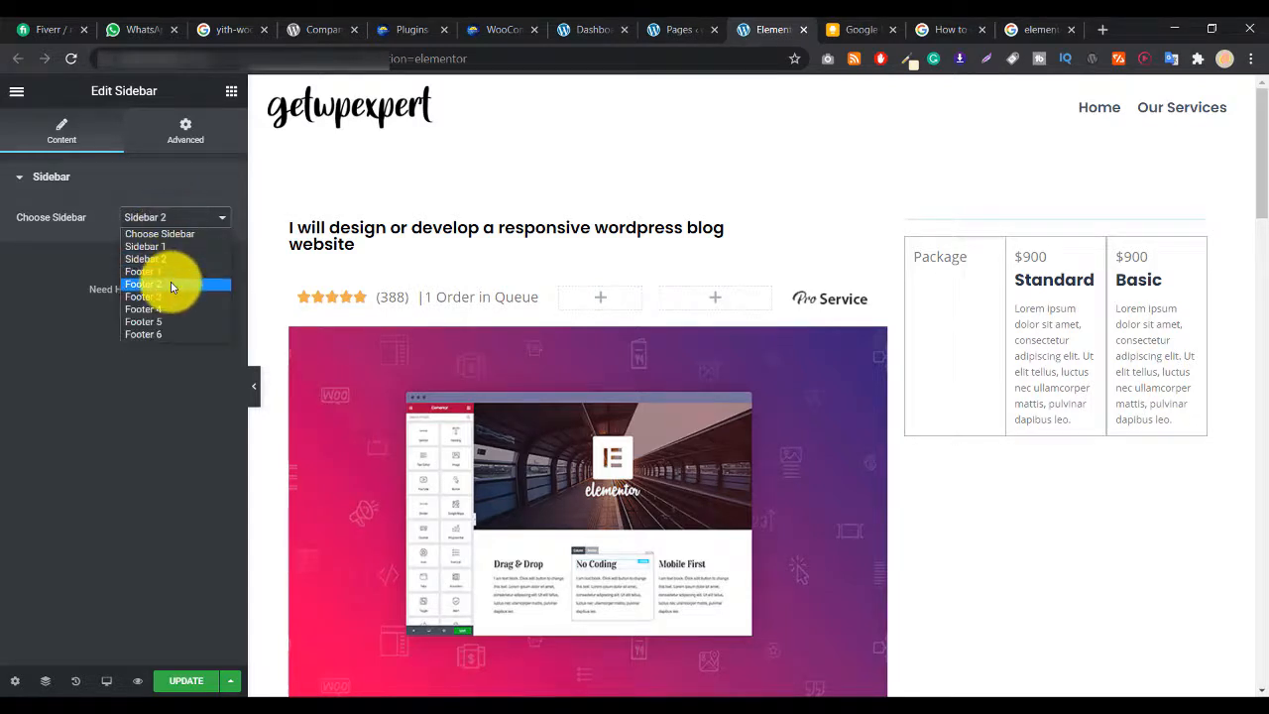
click(143, 309)
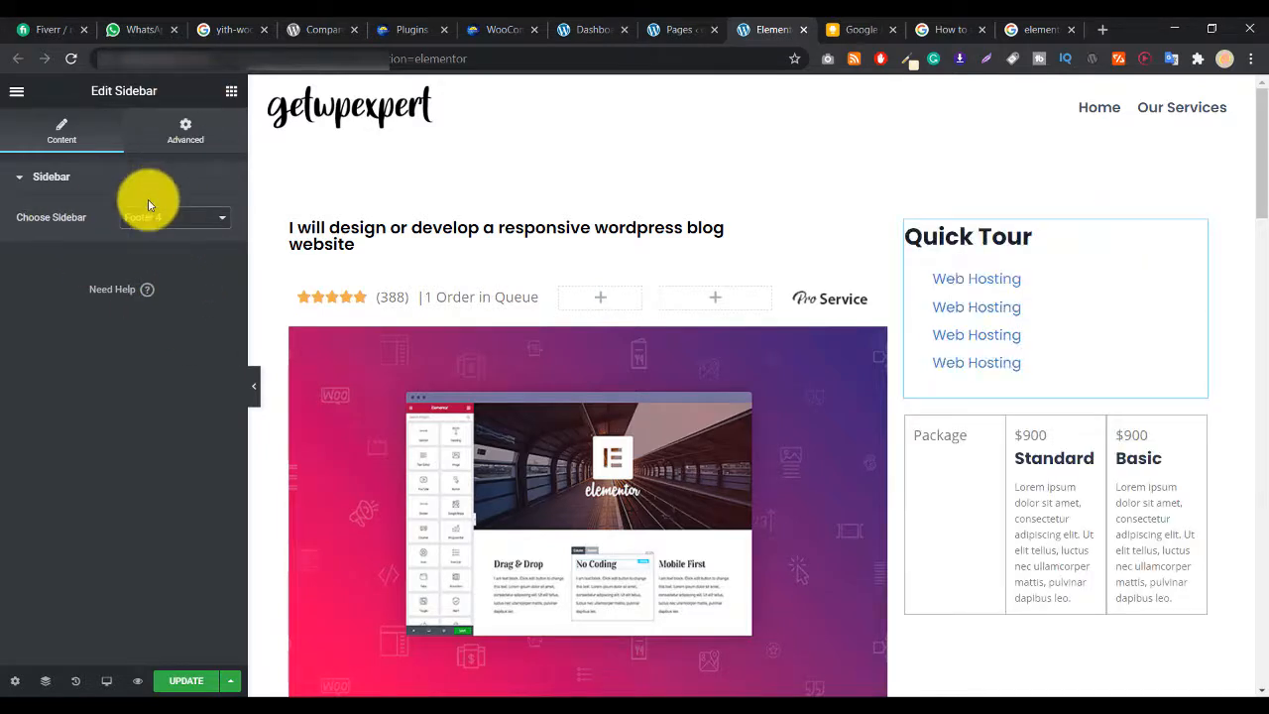
Try Sidebar 1, then settle on Sidebar 2 showing Archives, Categories and Meta.
click(175, 216)
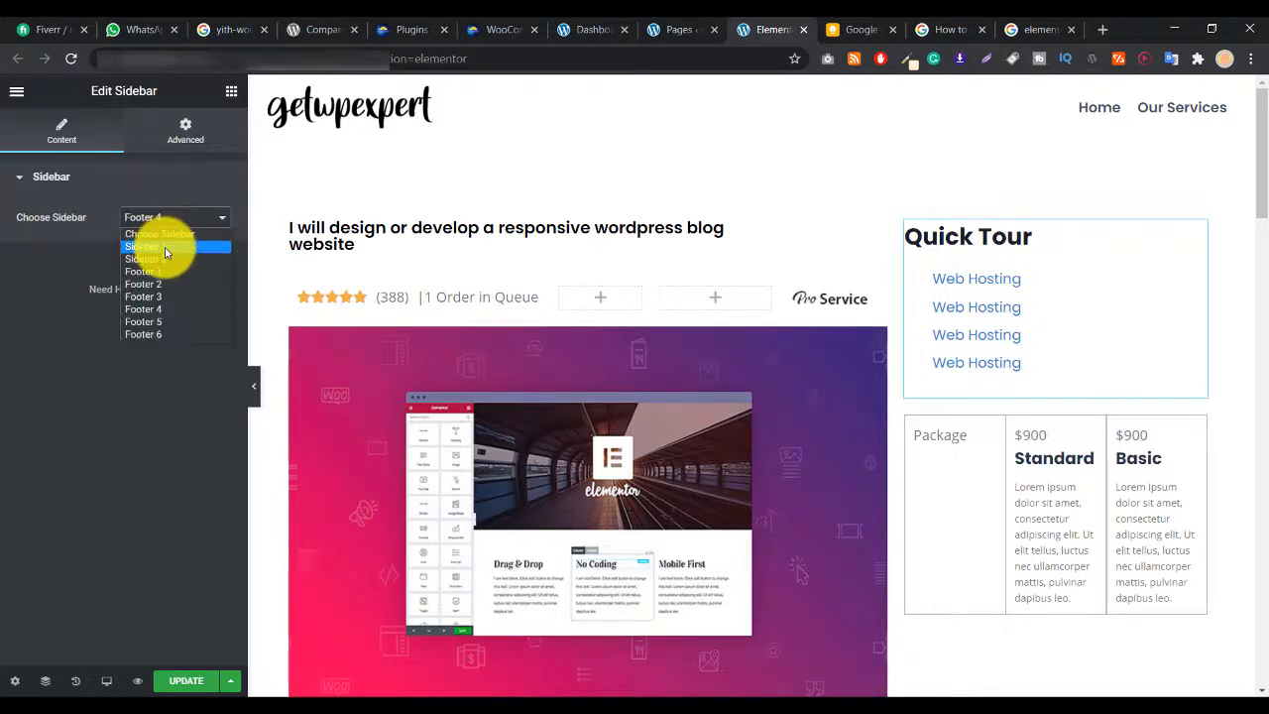
click(143, 246)
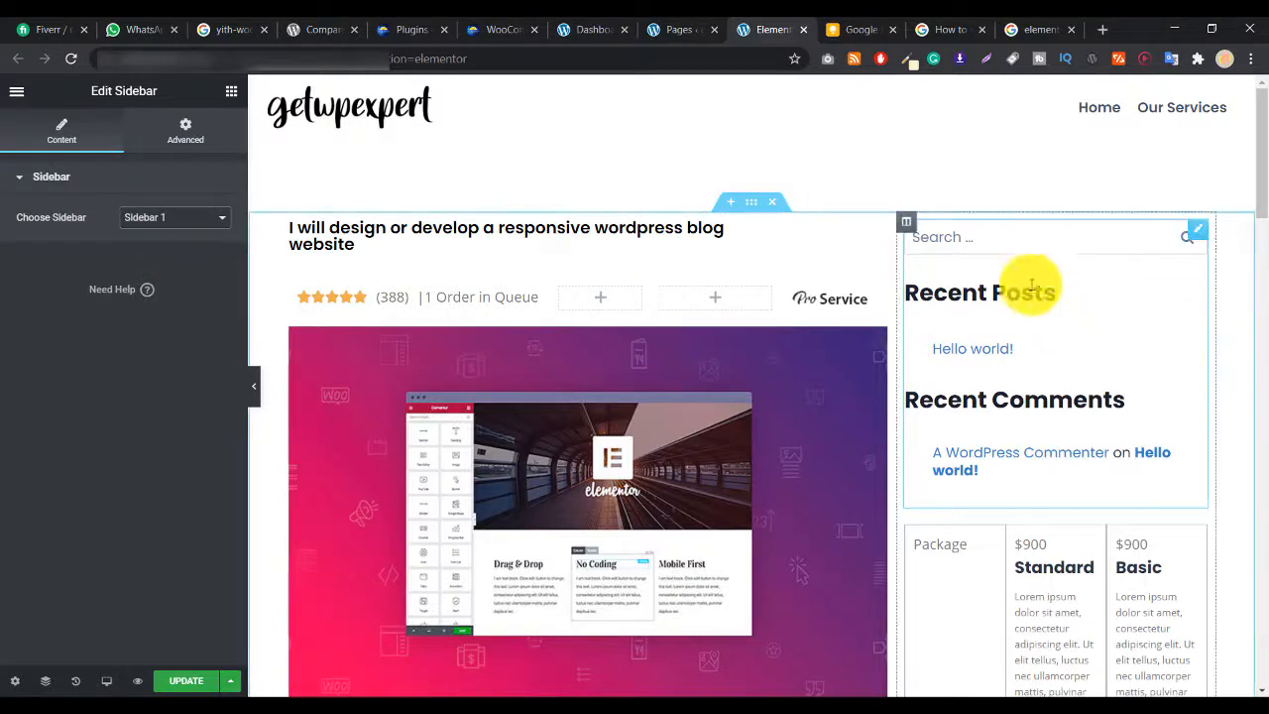
click(174, 216)
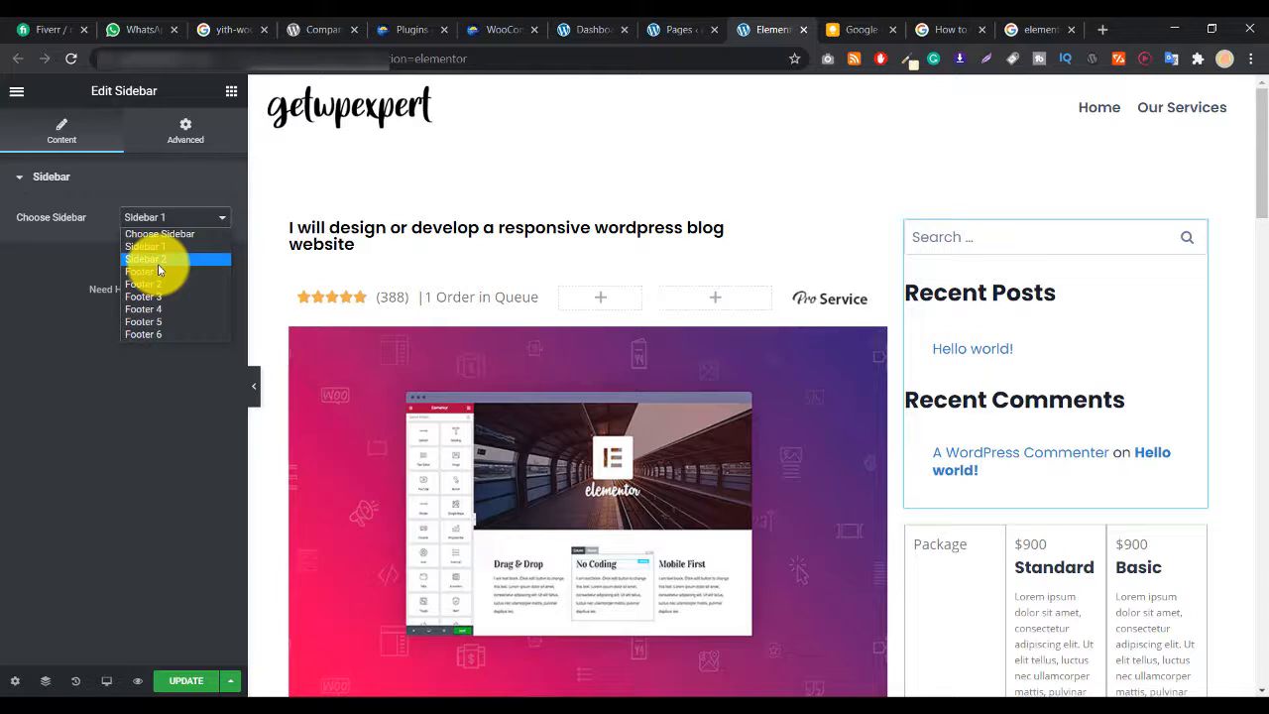
click(147, 258)
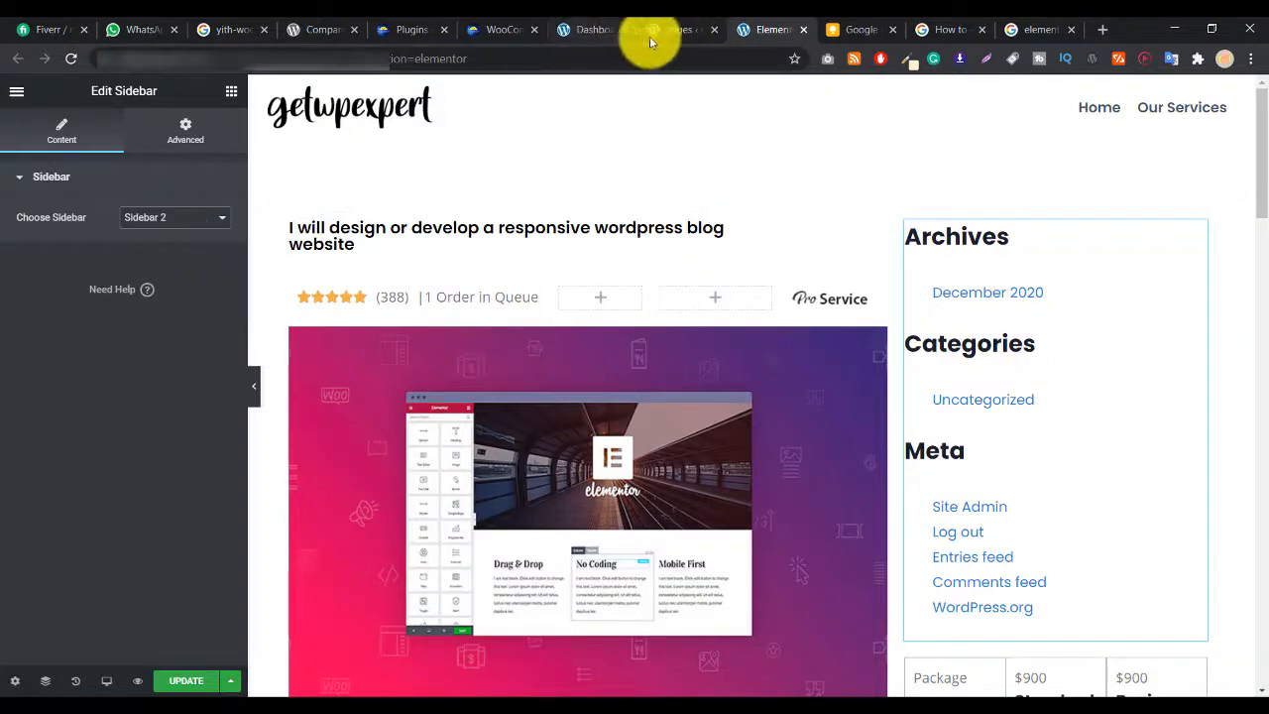
Switch to the WordPress admin tab to view the Widgets page with Sidebar 2.
click(678, 30)
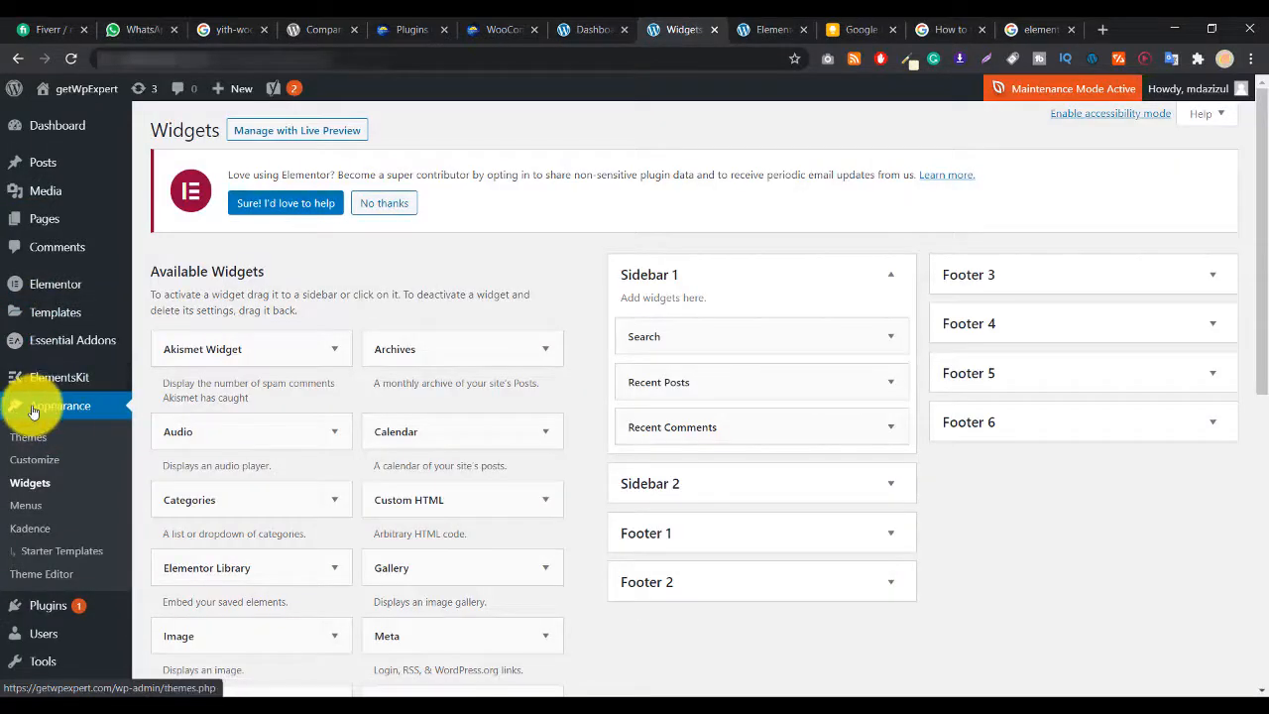
mouse_move(706, 276)
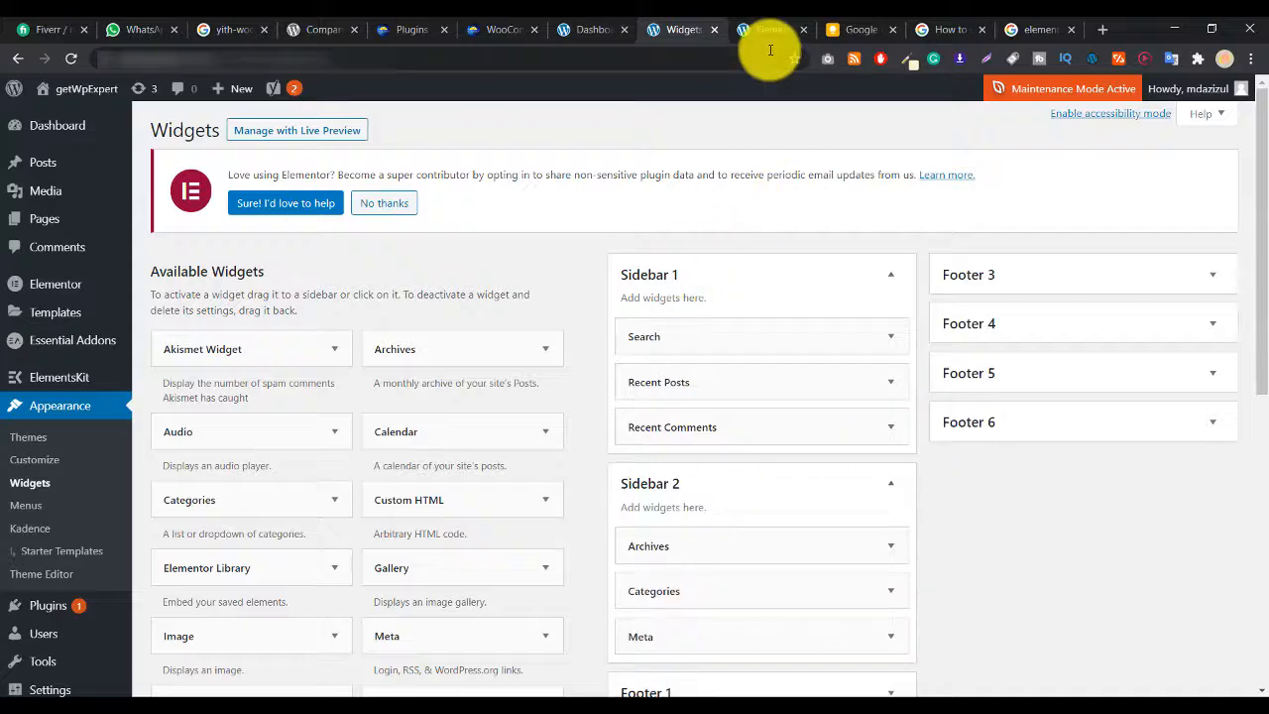
Return to Elementor and delete the Sidebar widget, leaving the pricing table alone.
click(772, 30)
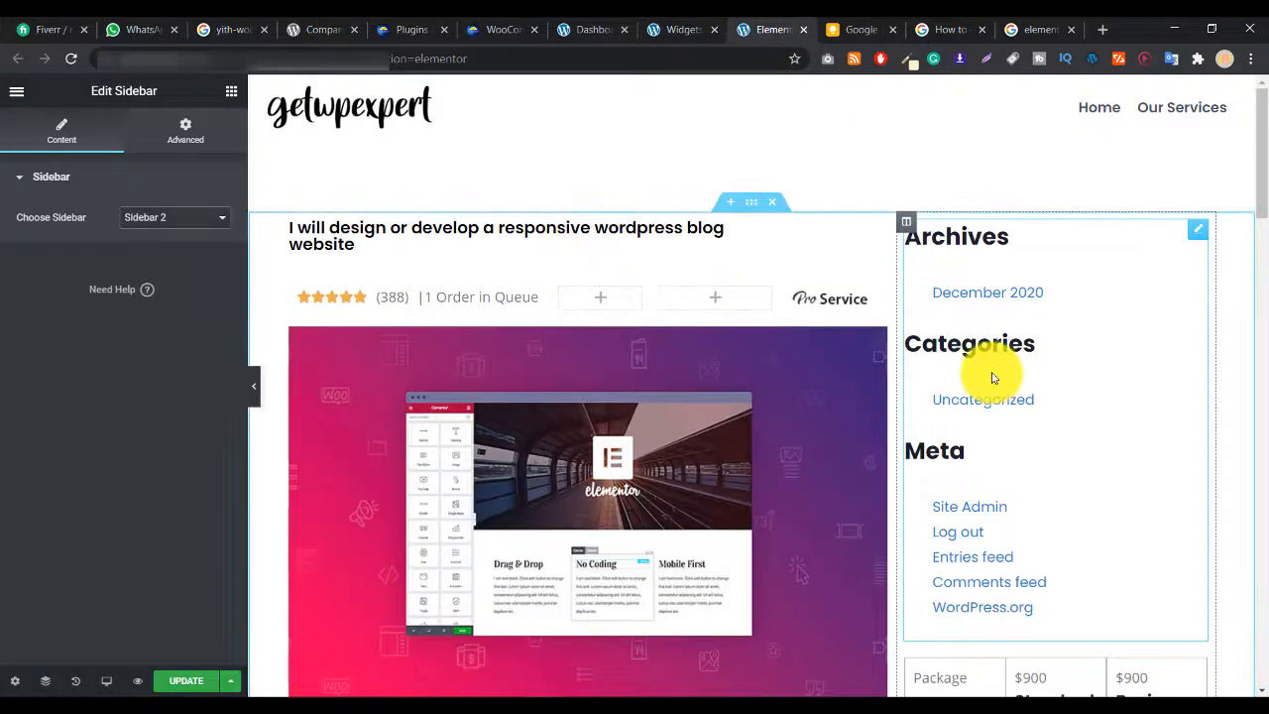
mouse_move(1087, 261)
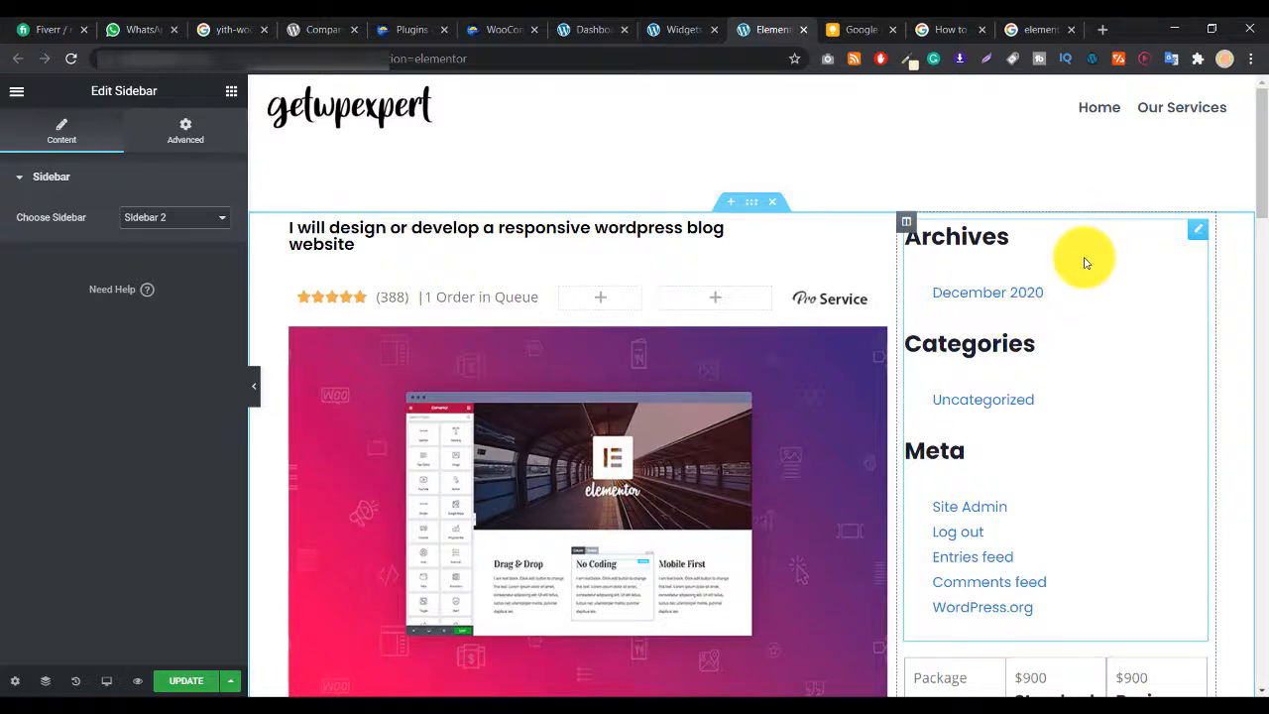
scroll(down, 3)
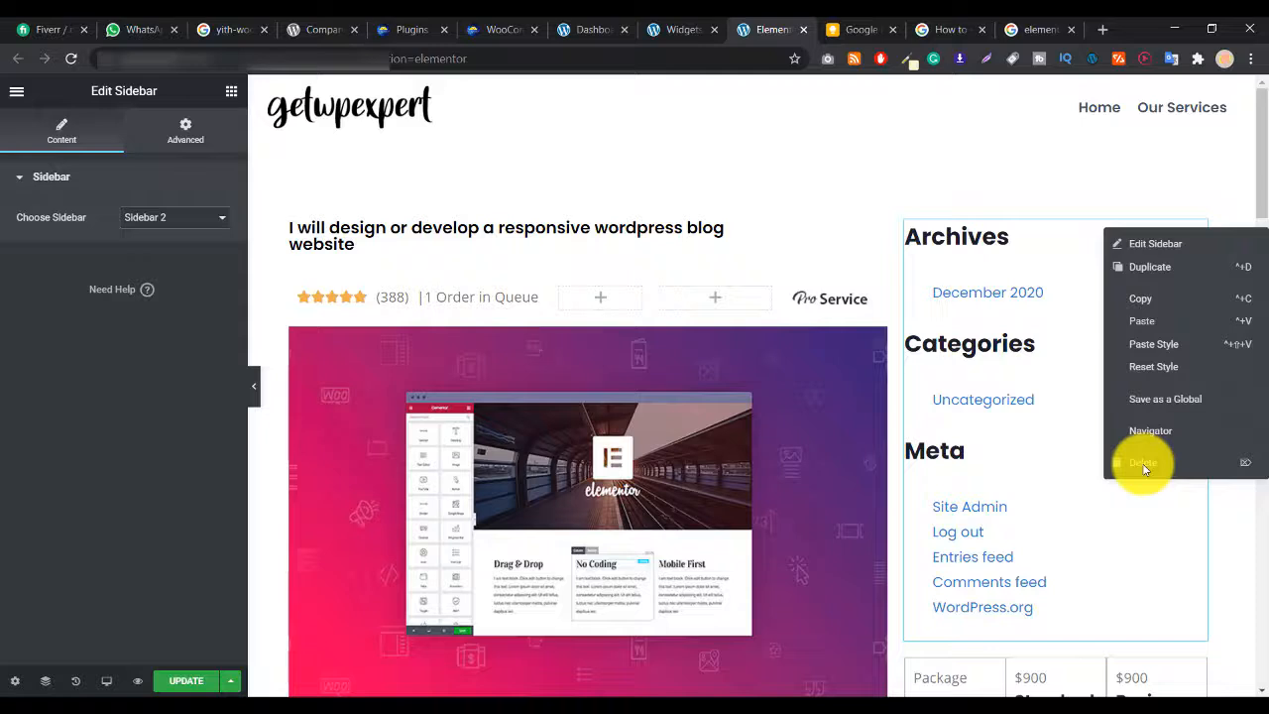
click(1142, 465)
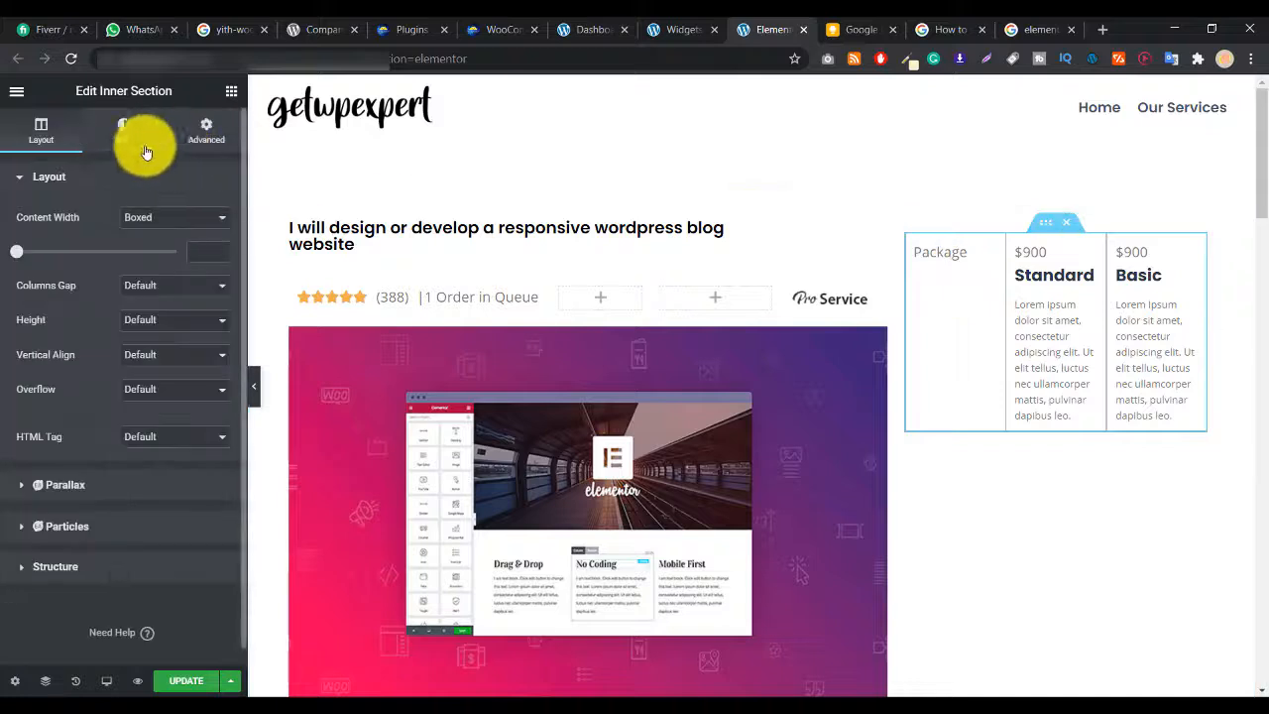
In Advanced > Motion Effects, try setting the inner section sticky to Bottom.
click(206, 131)
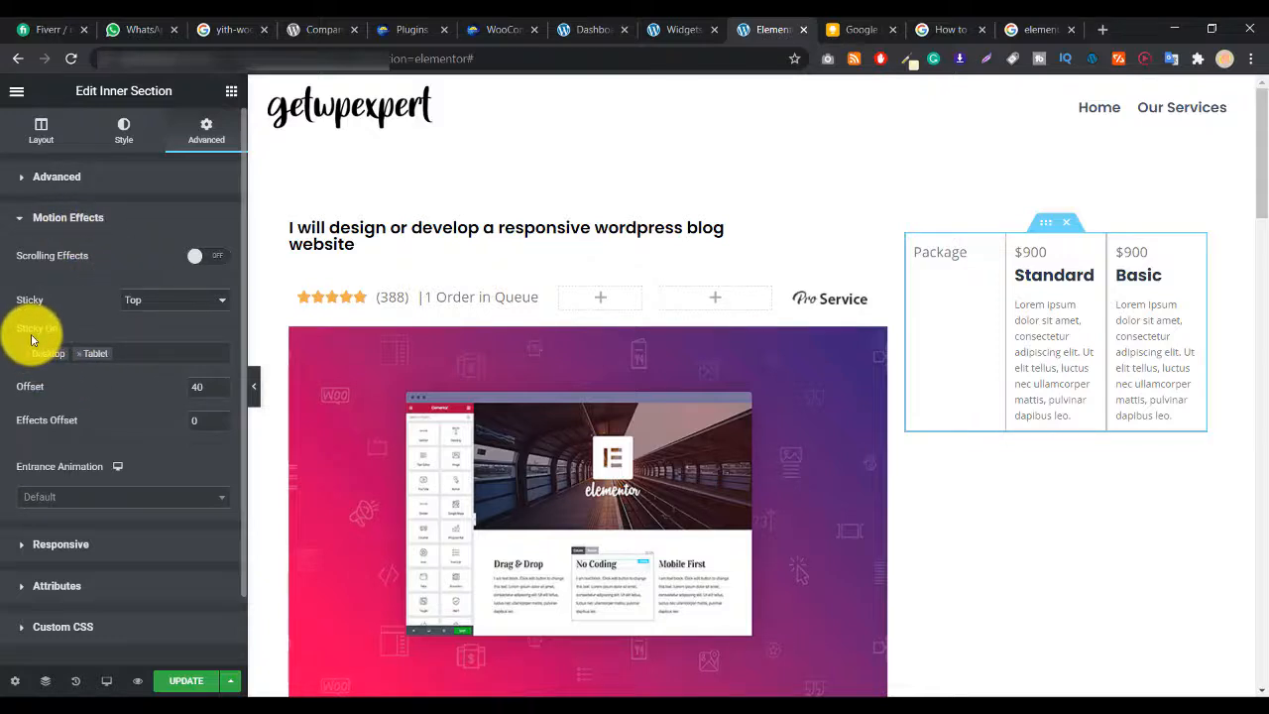
click(174, 300)
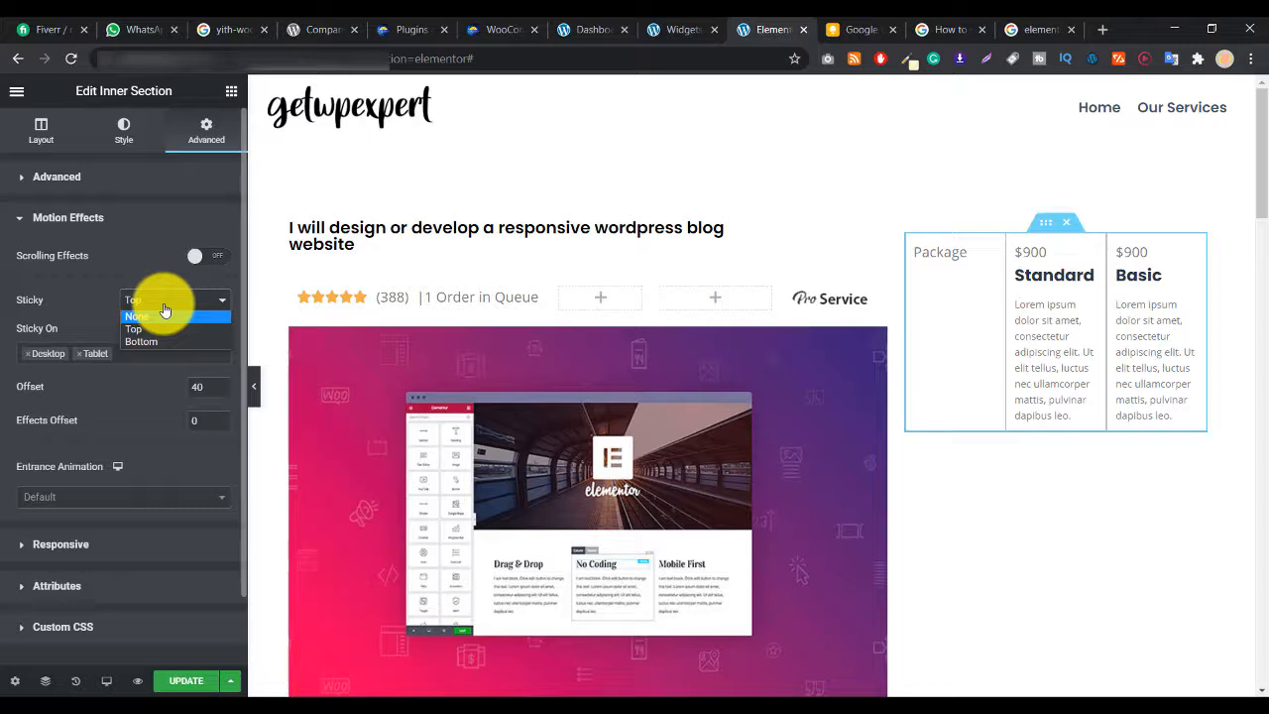
click(141, 341)
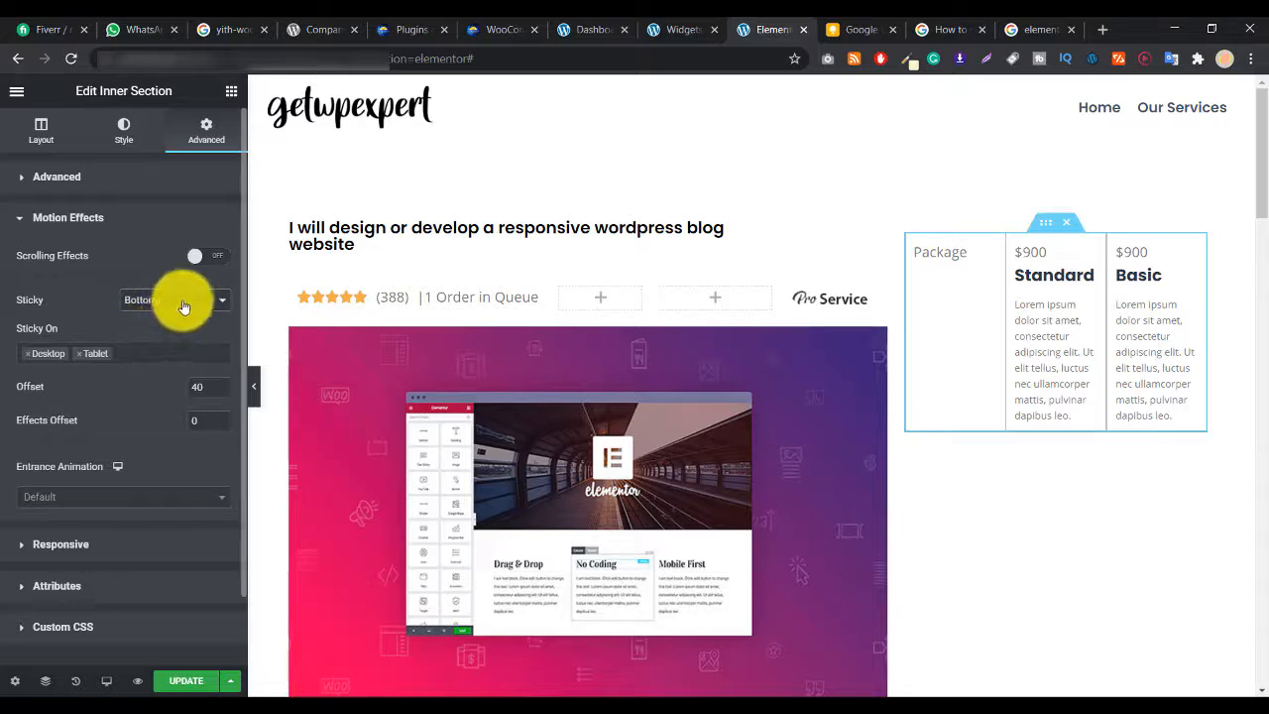
Set the inner section sticky to Top with offset 40.
click(174, 300)
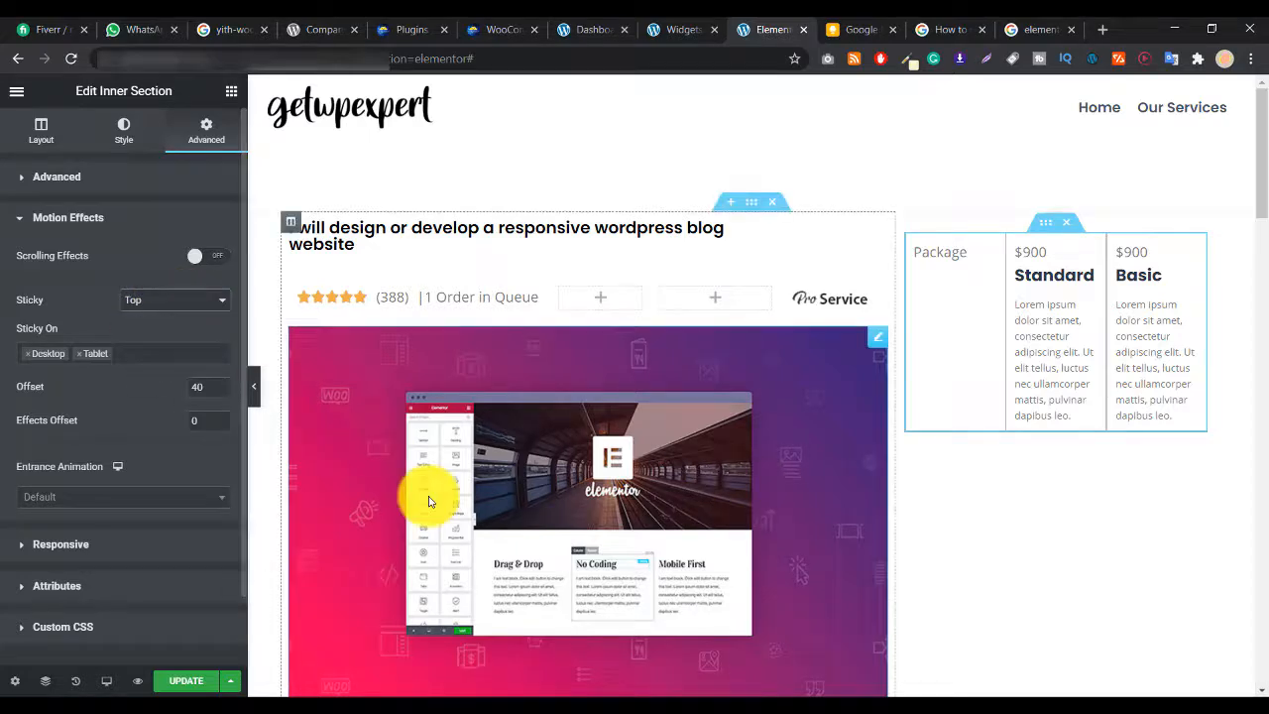
mouse_move(734, 472)
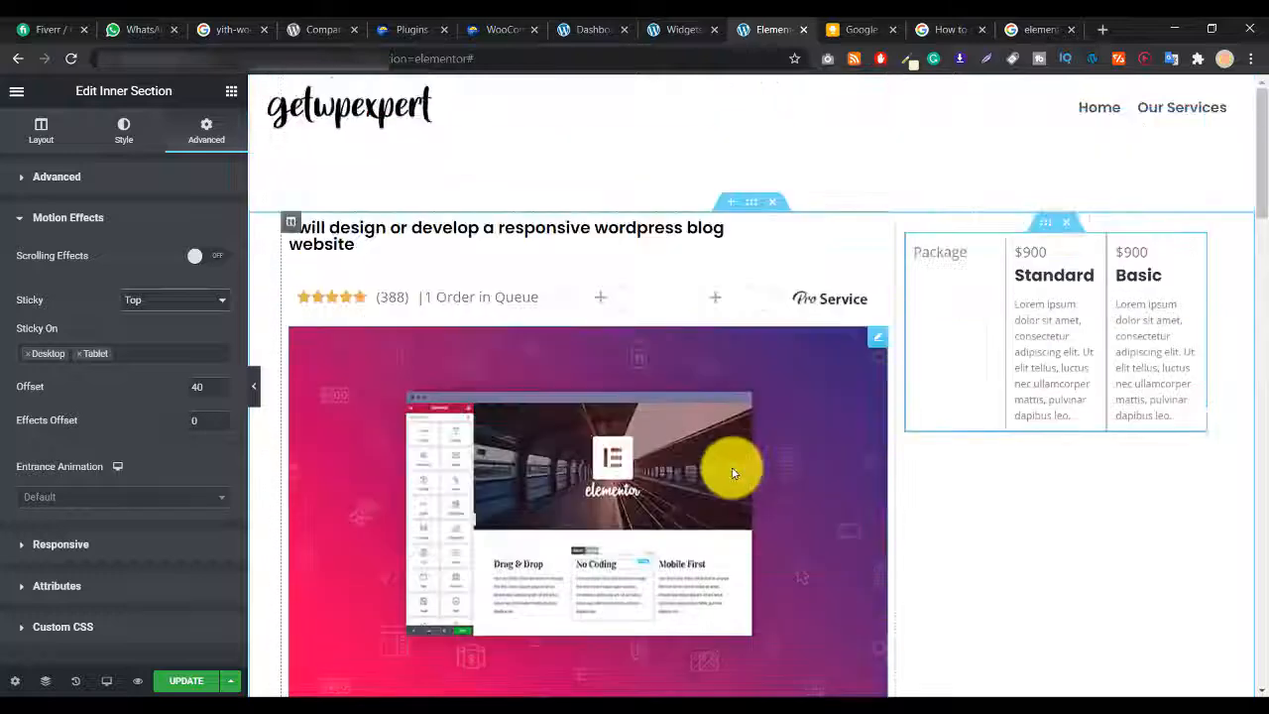
click(175, 300)
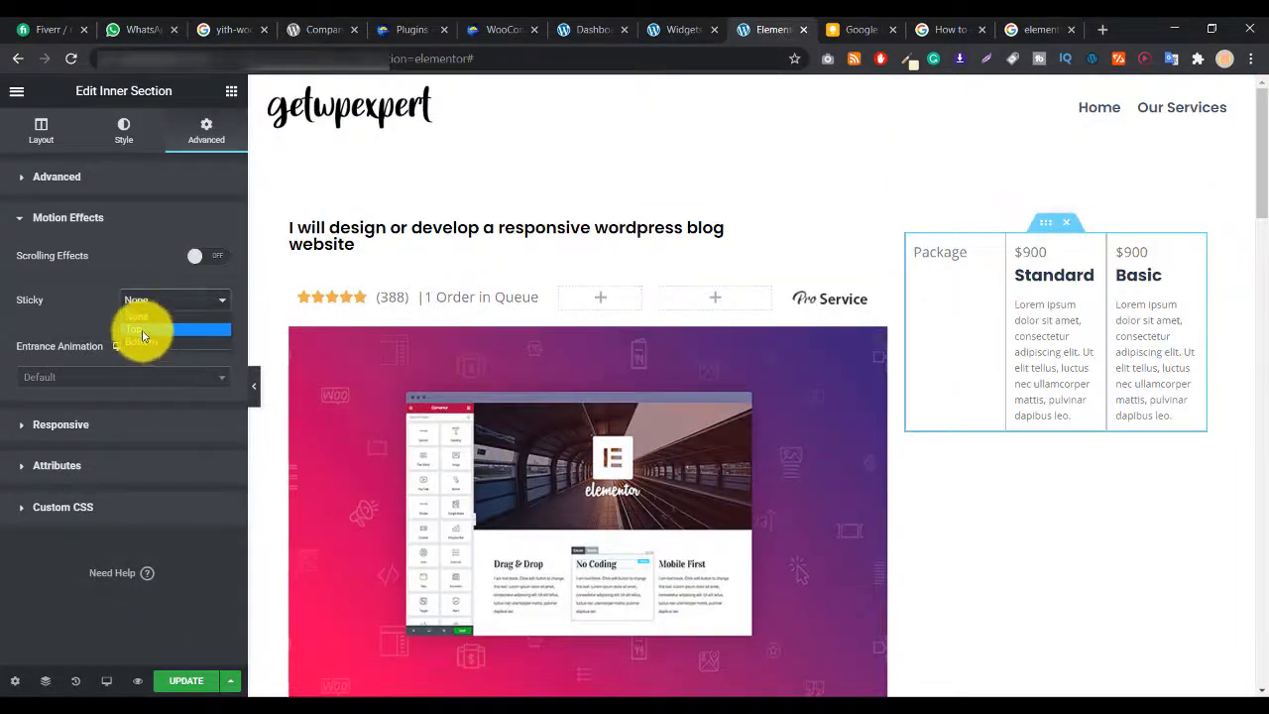
click(142, 329)
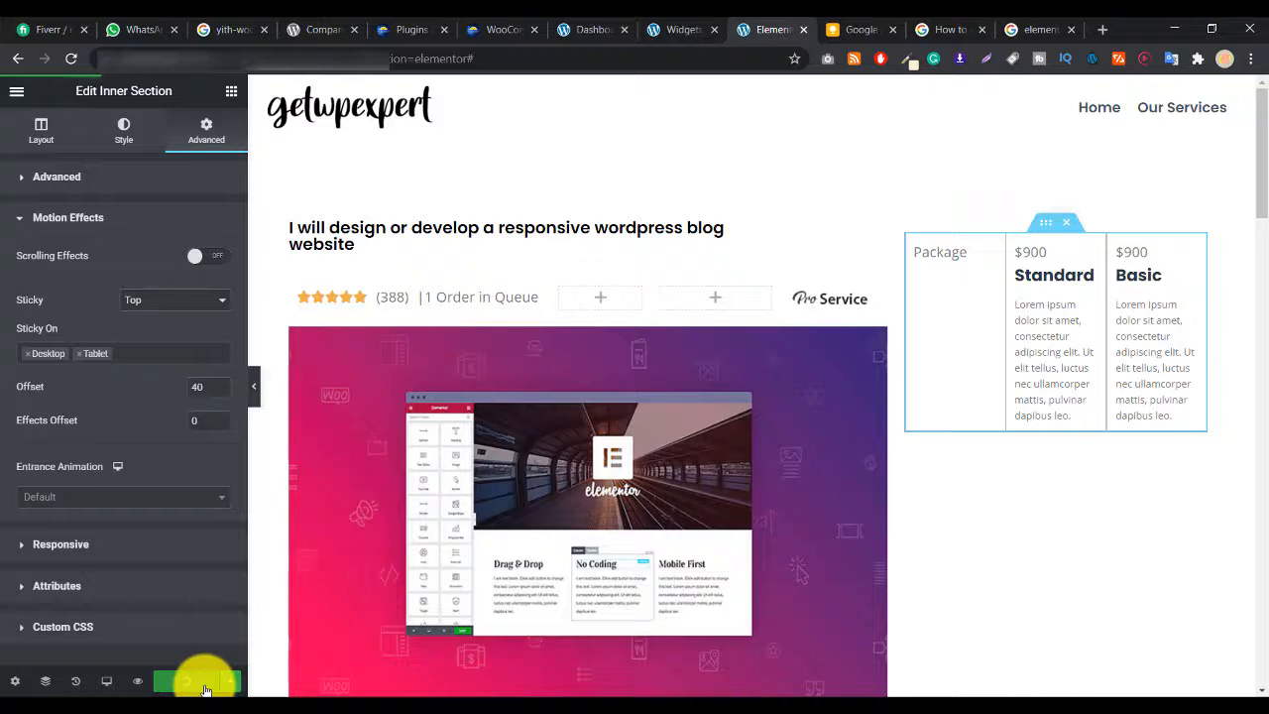